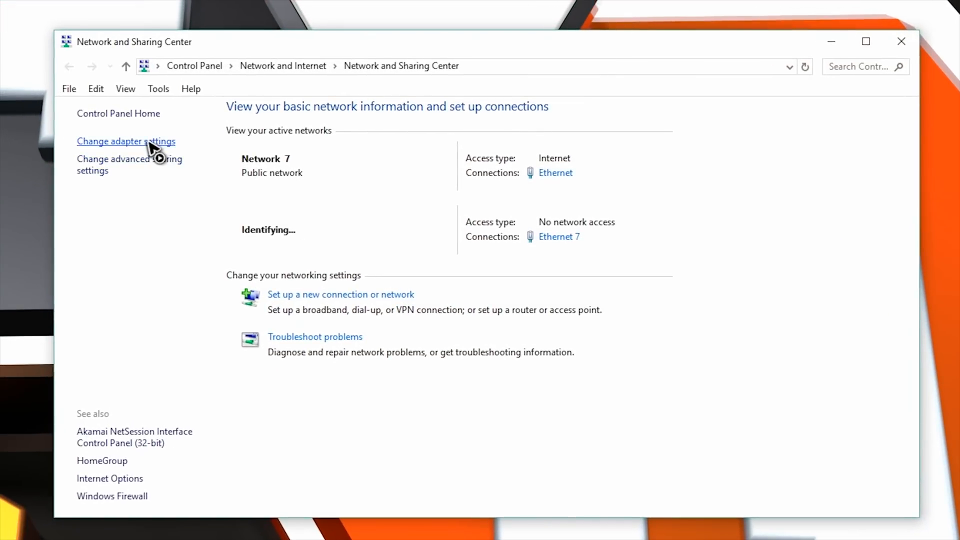
# Step: Show the network adapters list and bring up Ethernet 7's context menu
pyautogui.click(126, 141)
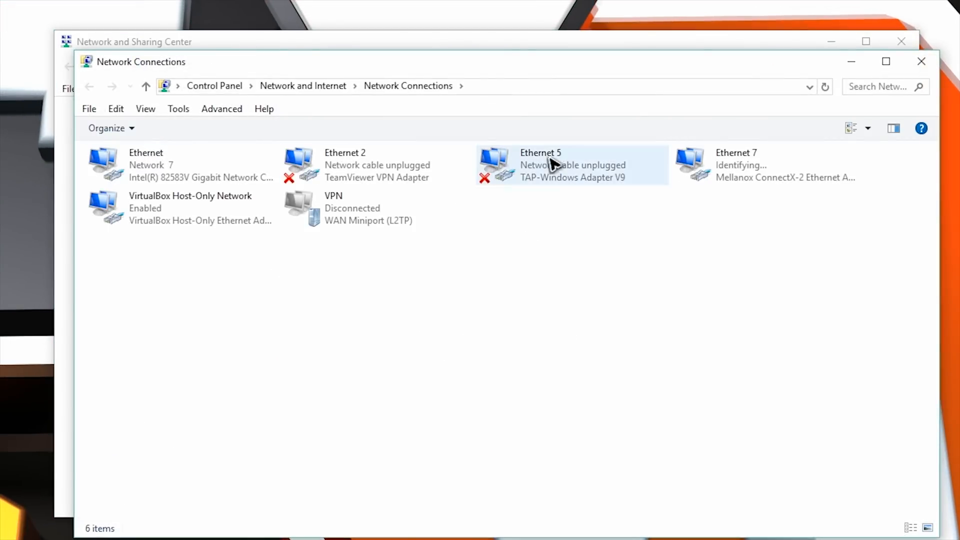
pyautogui.rightClick(765, 164)
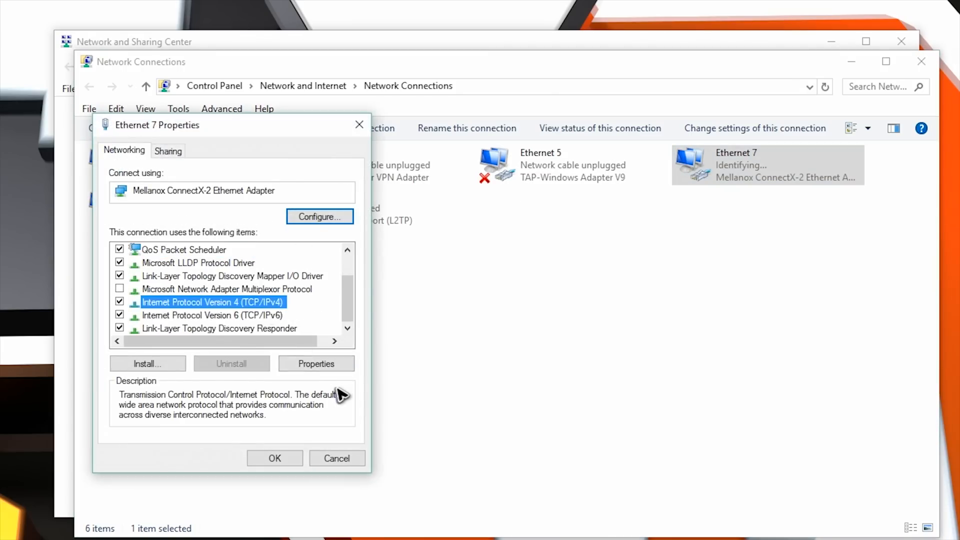
# Step: Set Ethernet 7's IPv4 to static address 1.1.1.2, subnet mask 255.255.255.252, and apply
pyautogui.click(316, 363)
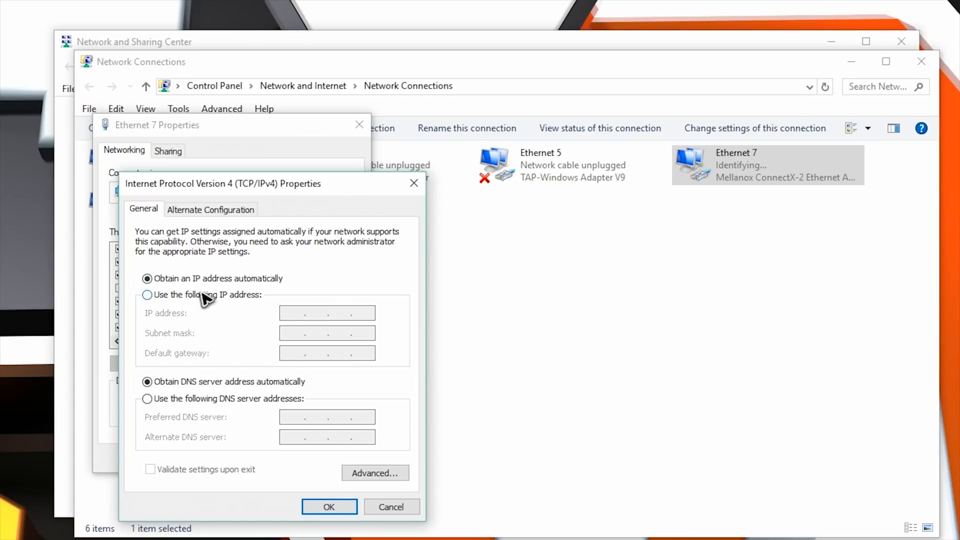
pyautogui.click(147, 294)
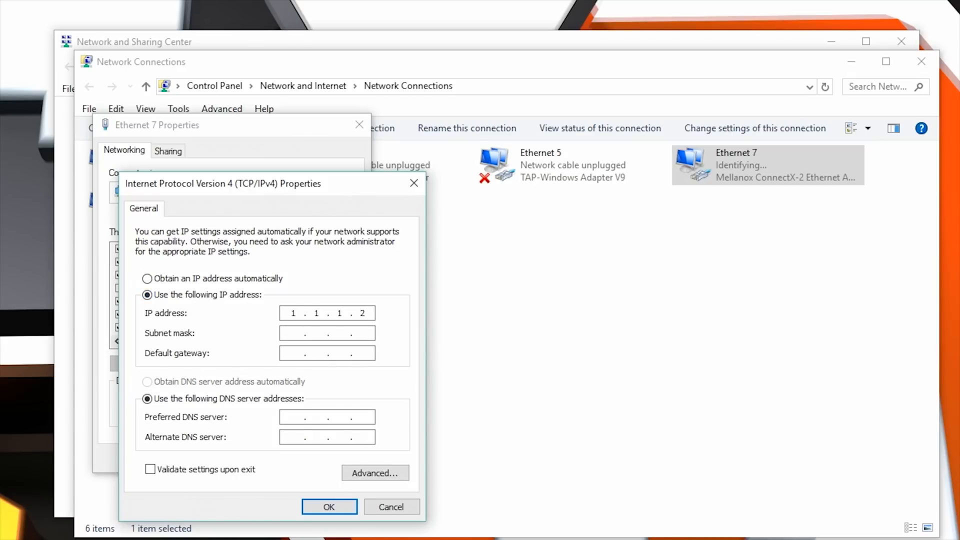
pyautogui.write('255.0.0.0')
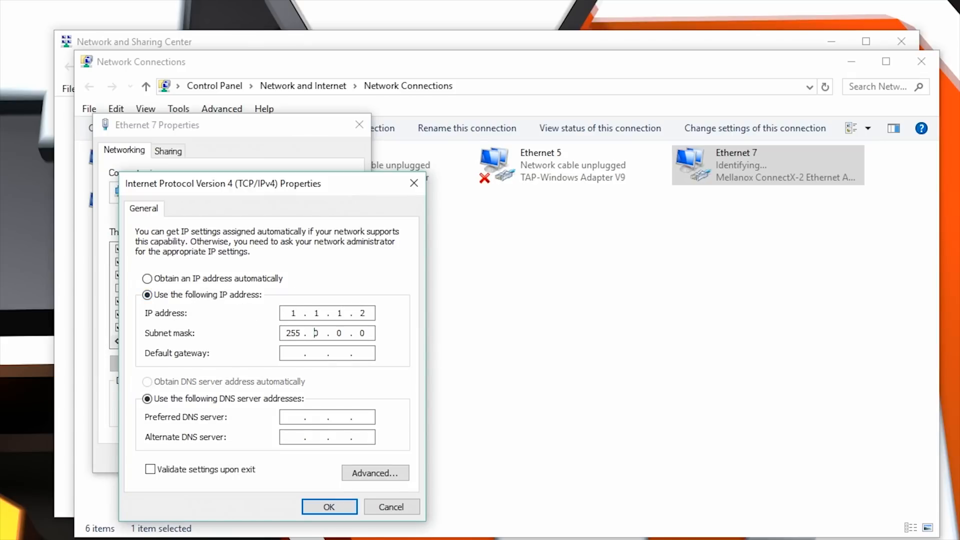
pyautogui.write('222')
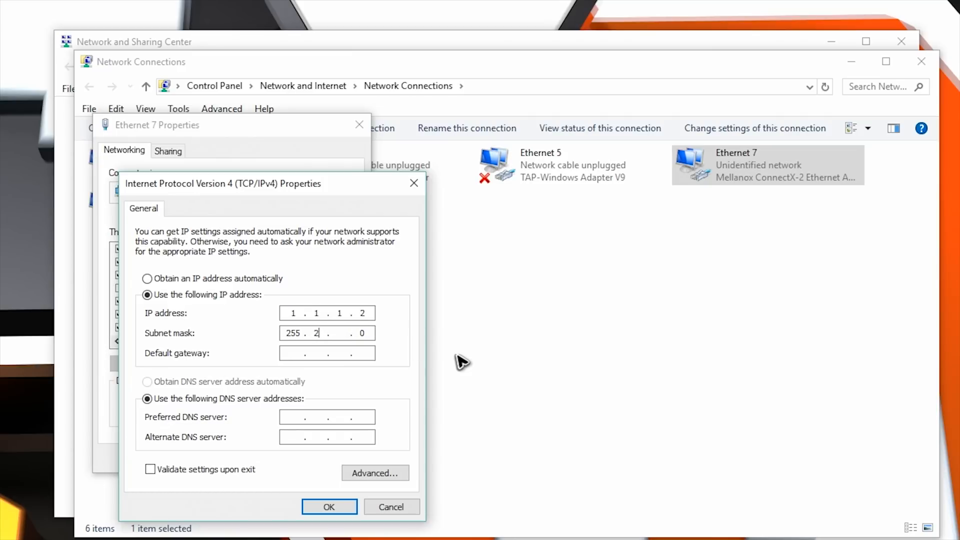
pyautogui.write('55.255.0')
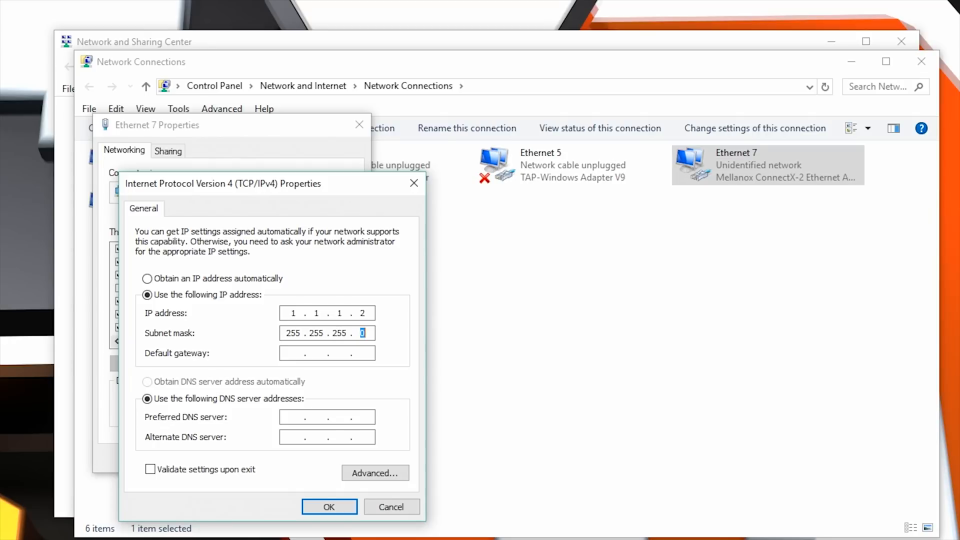
pyautogui.write('252')
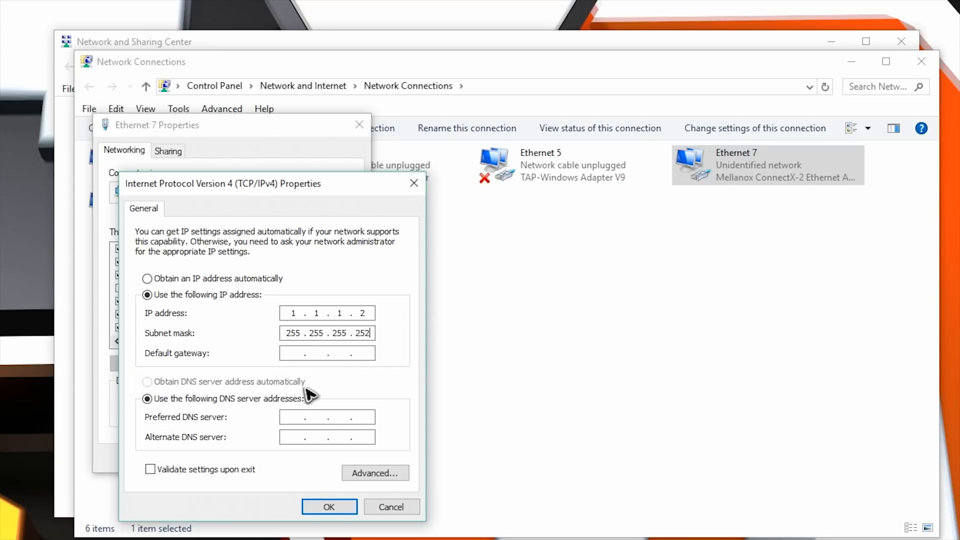
pyautogui.click(329, 507)
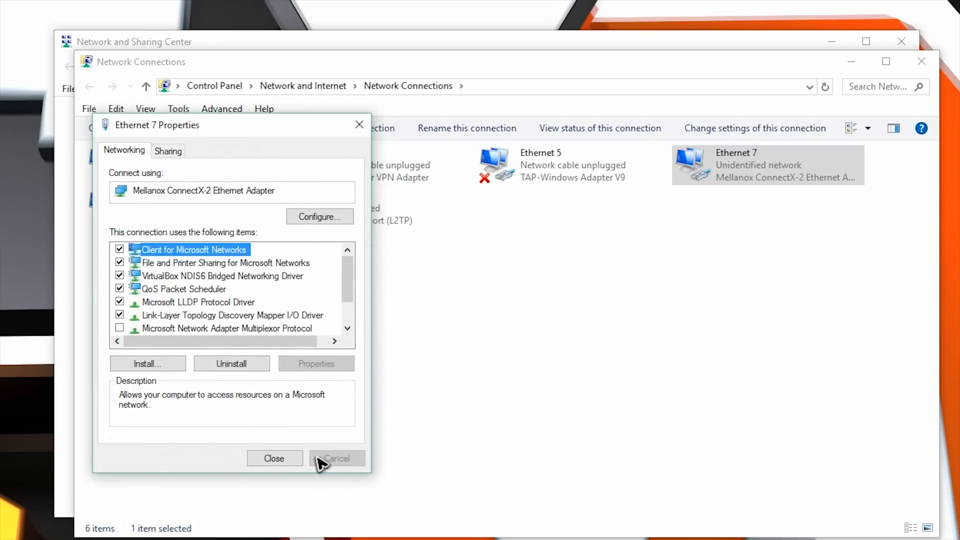
# Step: Close Ethernet 7 Properties and view its status, showing no network access at 10 Gbps
pyautogui.click(275, 458)
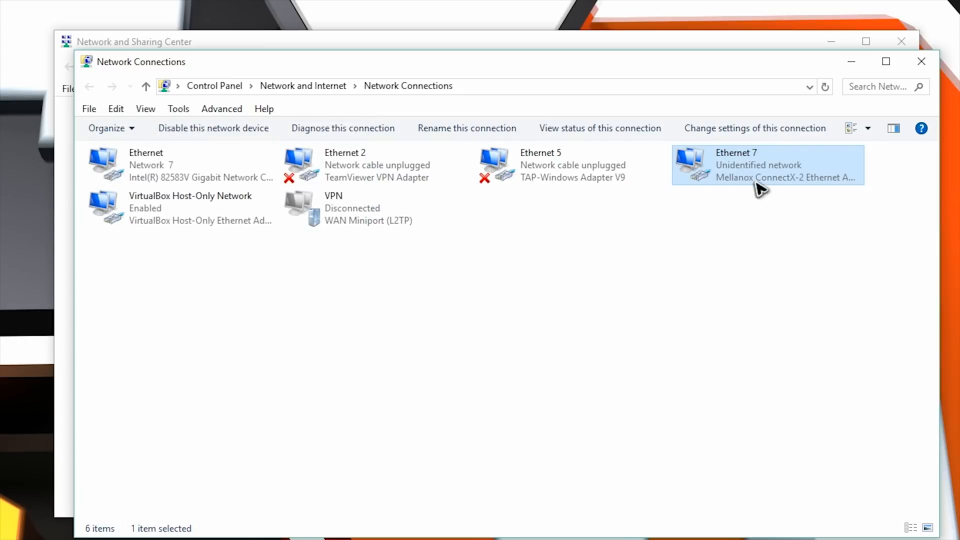
pyautogui.rightClick(741, 169)
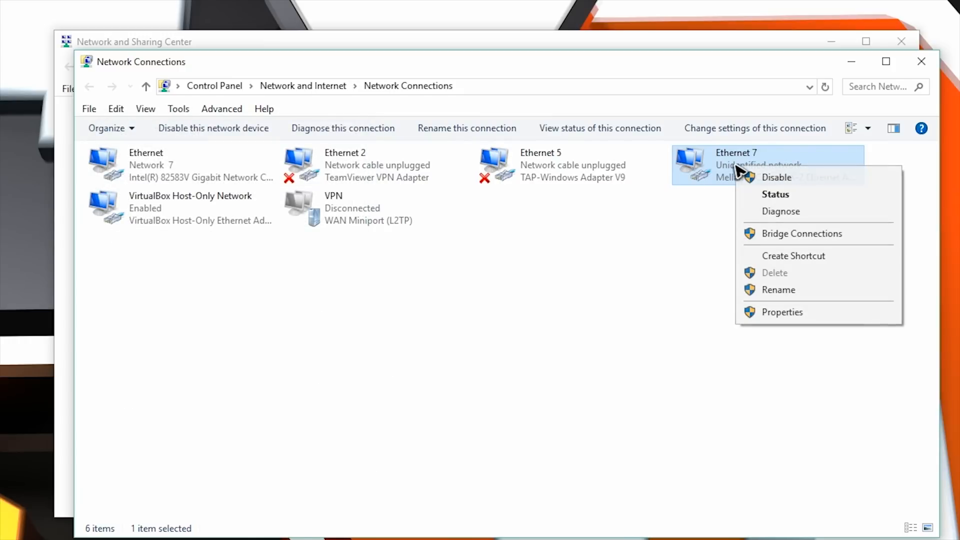
pyautogui.click(775, 194)
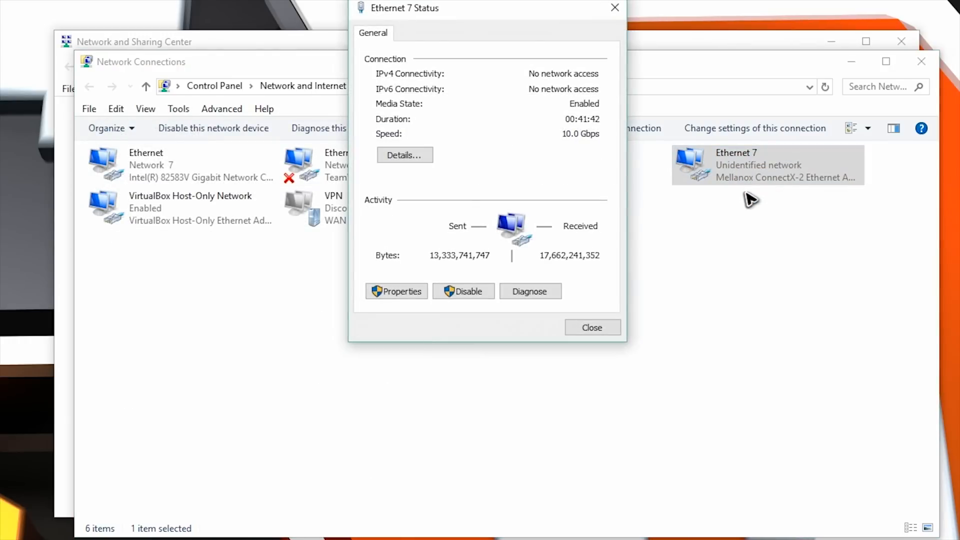
pyautogui.moveTo(604, 138)
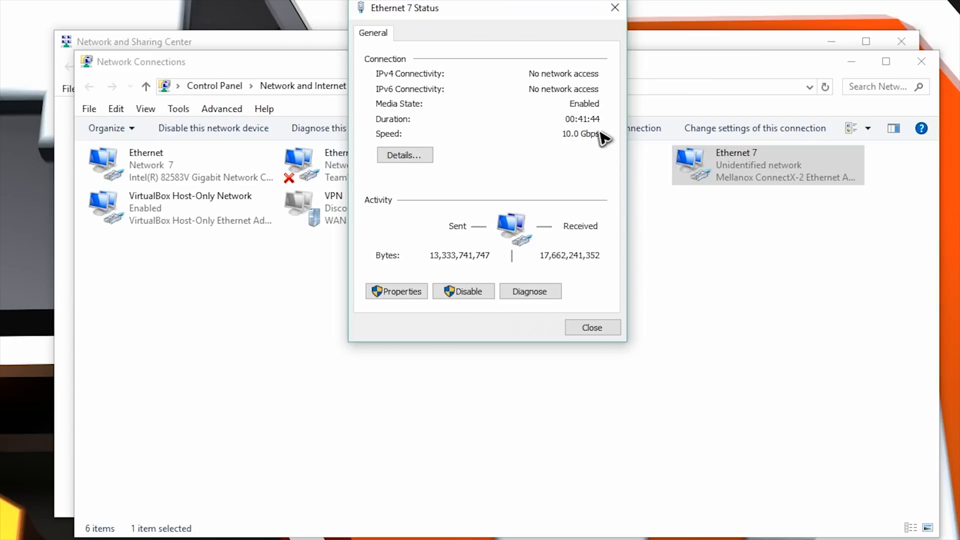
pyautogui.moveTo(611, 222)
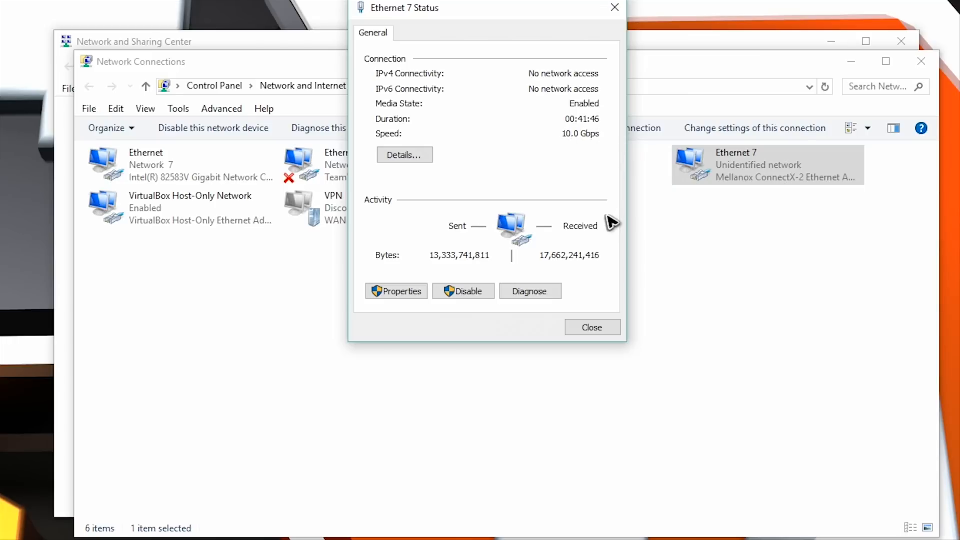